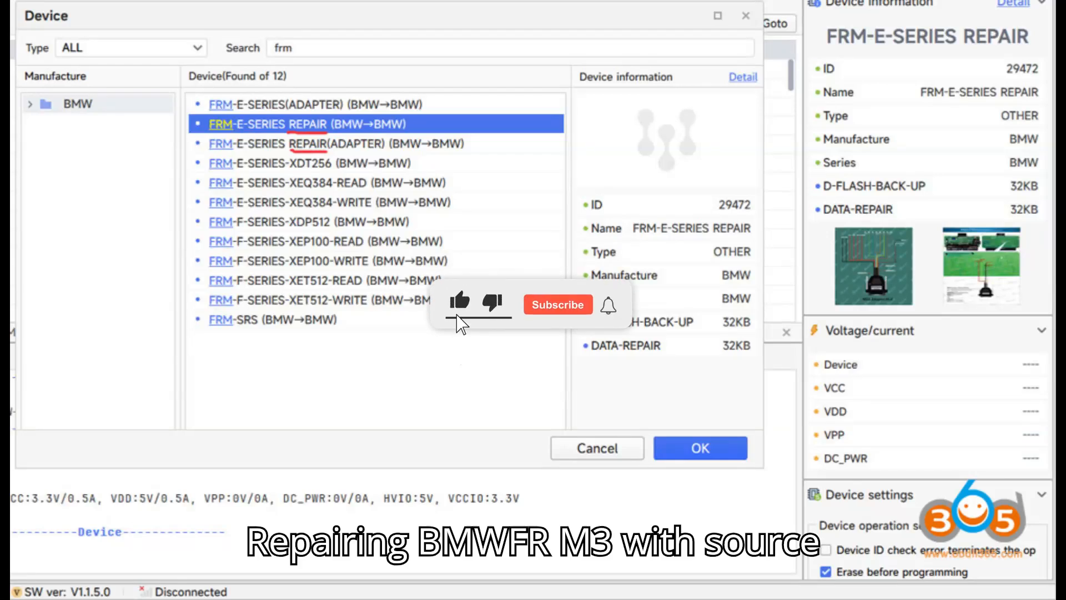
Step: Confirm FRM-E-SERIES REPAIR as the device so its DATA-REPAIR buffer opens
{"action": "left_click", "coordinate": [558, 304]}
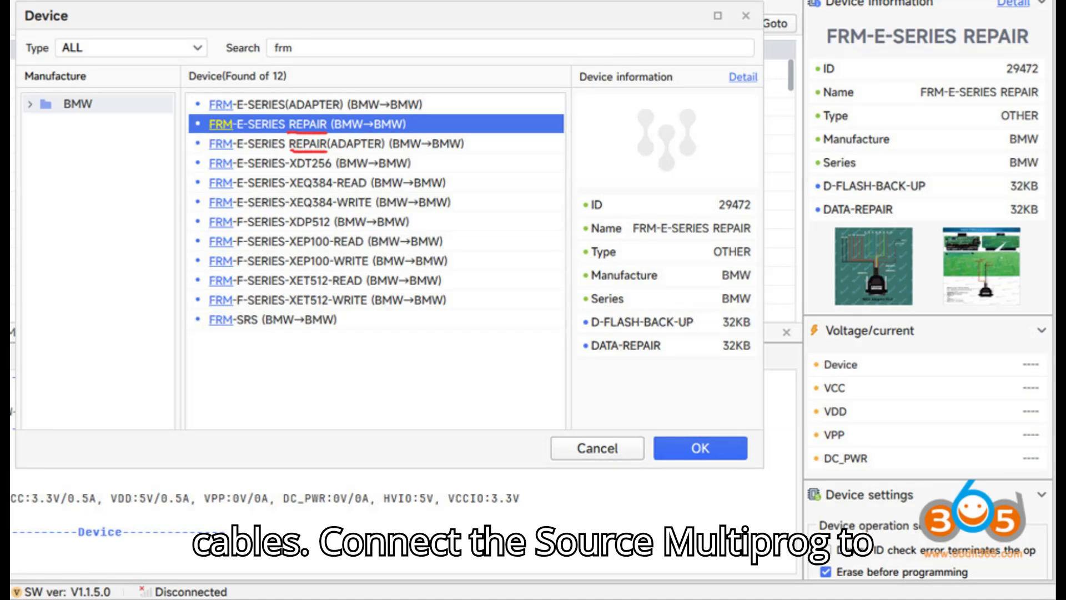
{"action": "left_click", "coordinate": [700, 448]}
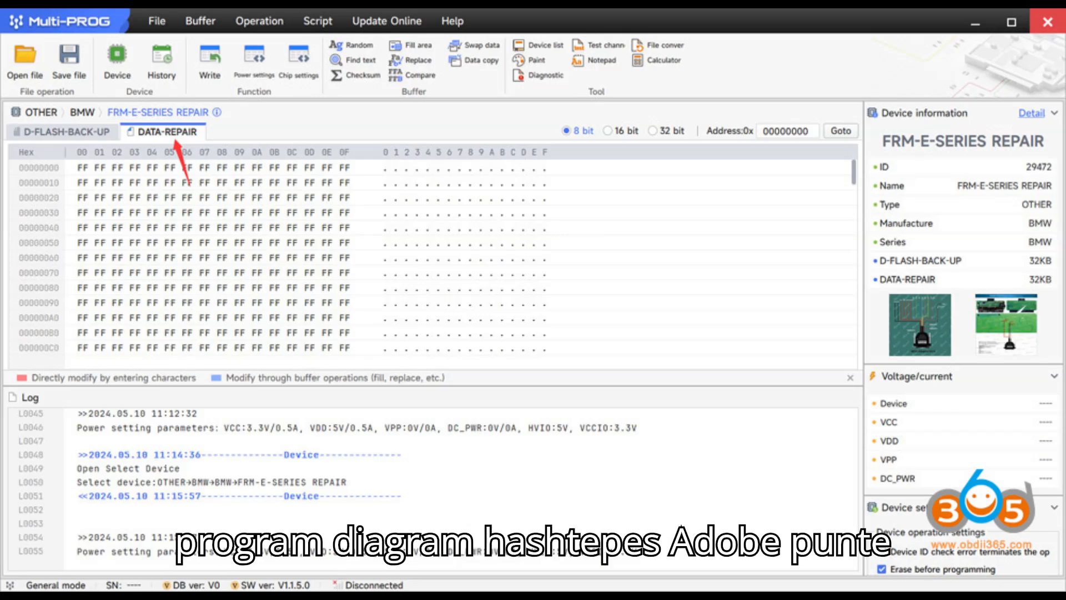
Step: Open FRM-E-SERIES REPAIR device details on the connection diagram for wiring the MCU adapter
{"action": "left_click", "coordinate": [215, 113]}
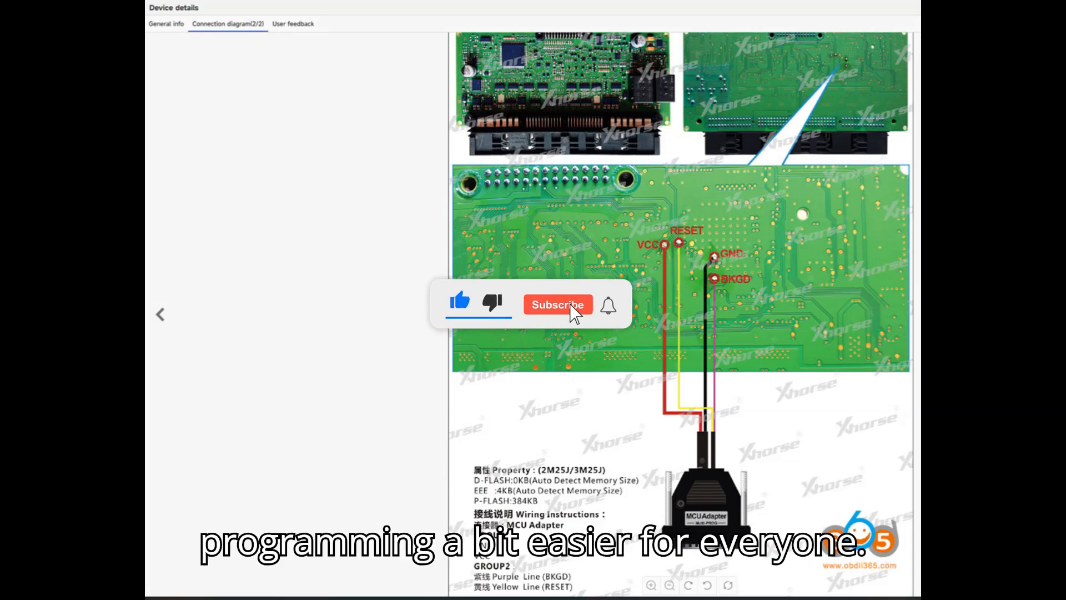
{"action": "left_click", "coordinate": [557, 304]}
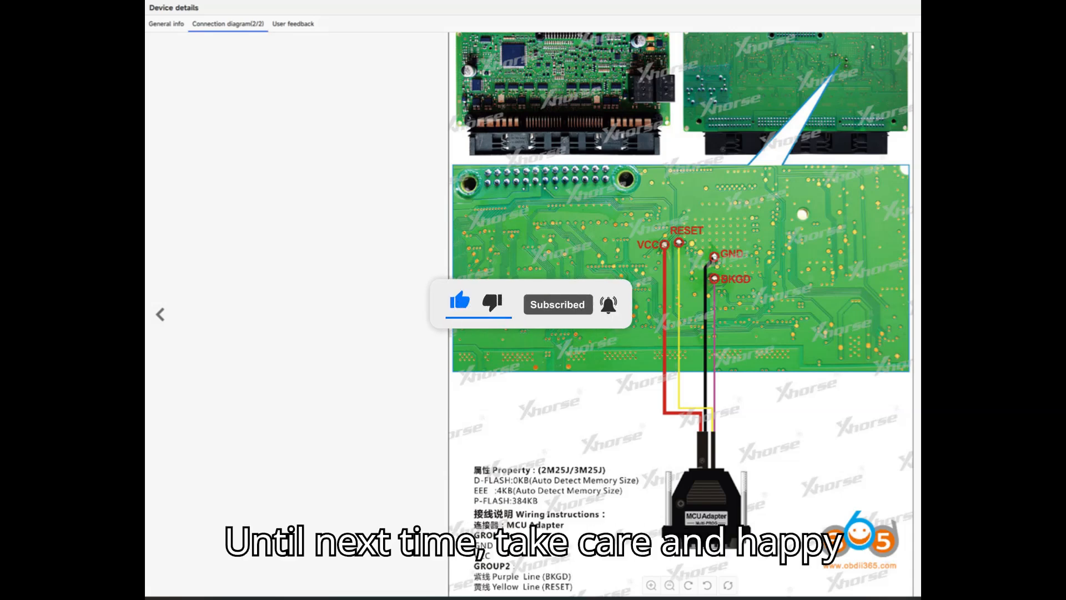